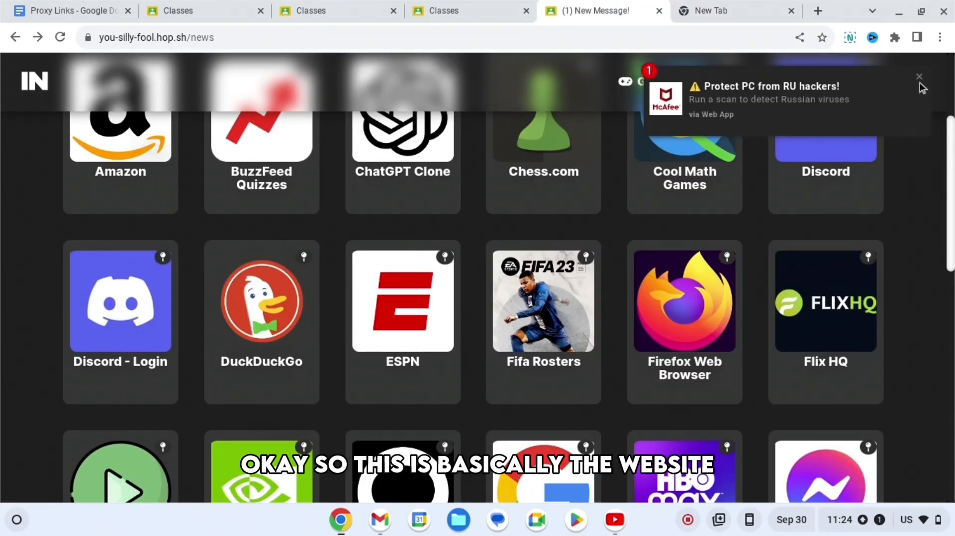
Scroll through the apps grid and switch to the onrender Interstellar home page with web search.
scroll(down, 3)
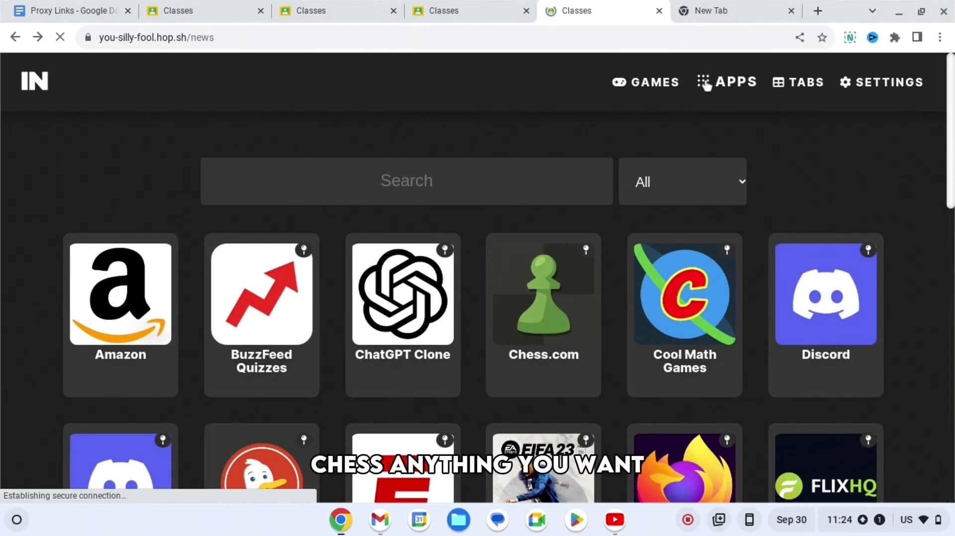
scroll(down, 3)
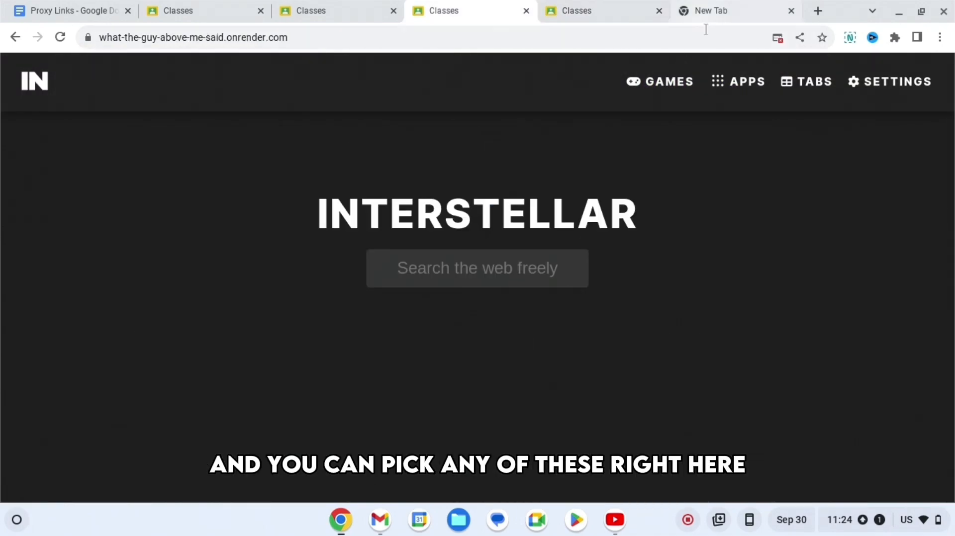
View the games list, then switch to the big.open-sky.org Interstellar home page.
click(659, 81)
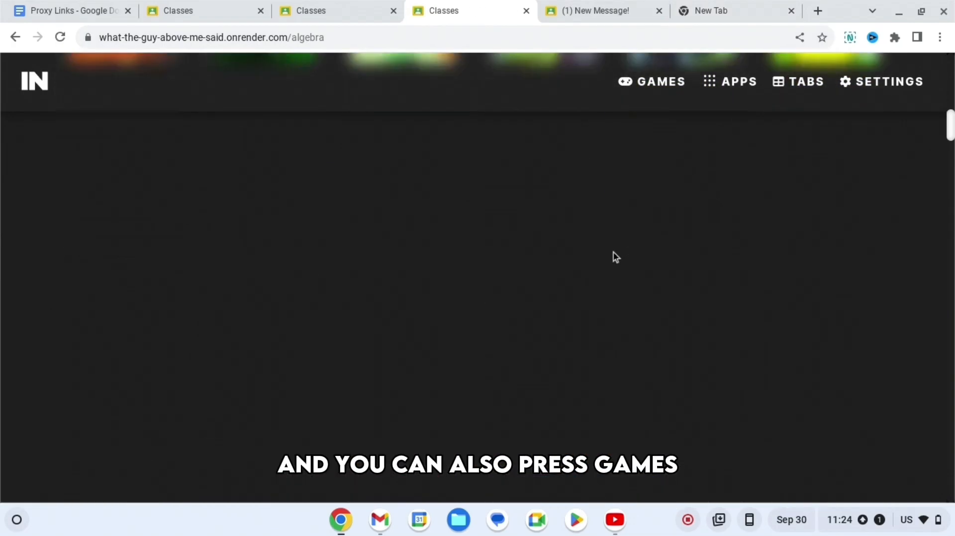
click(650, 81)
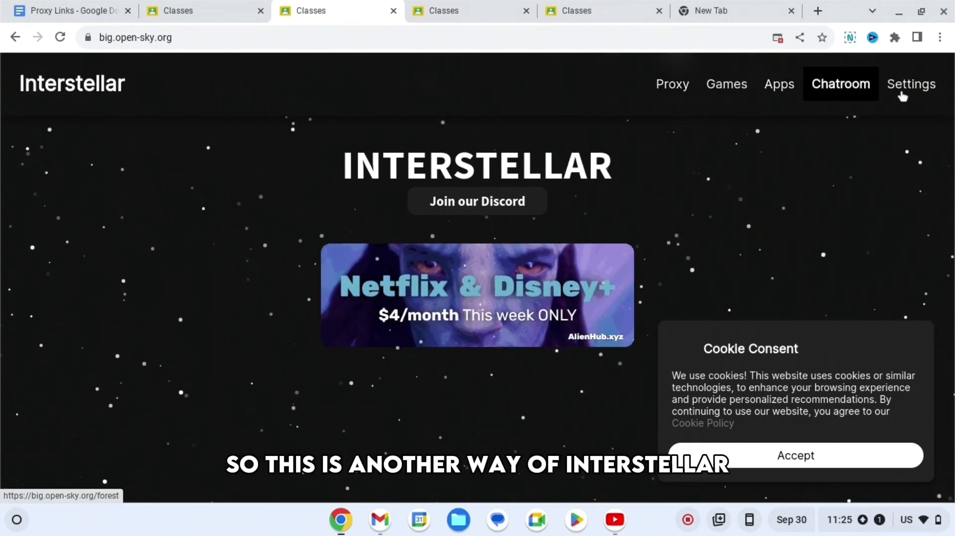
Open the open-sky Proxy search page, type 'go', and return to the games list.
click(910, 84)
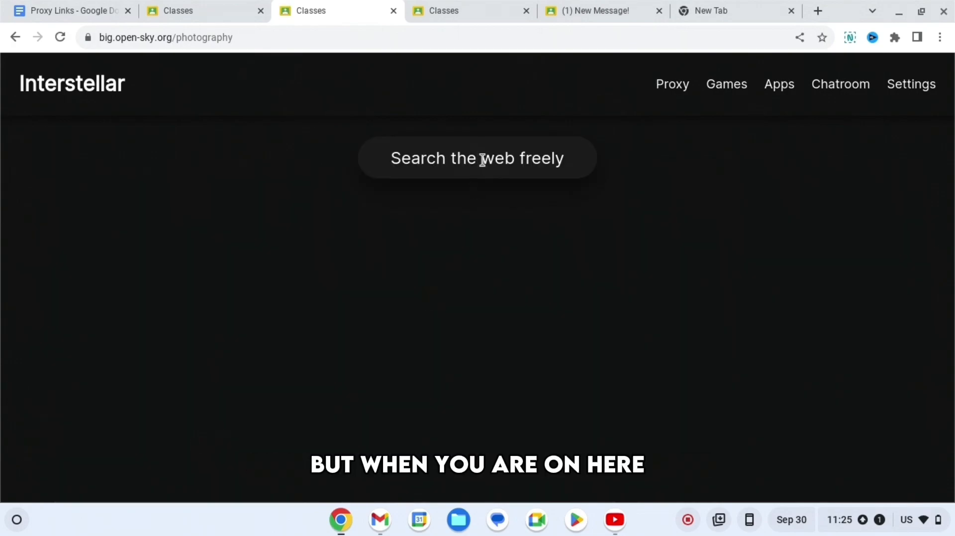
text(go)
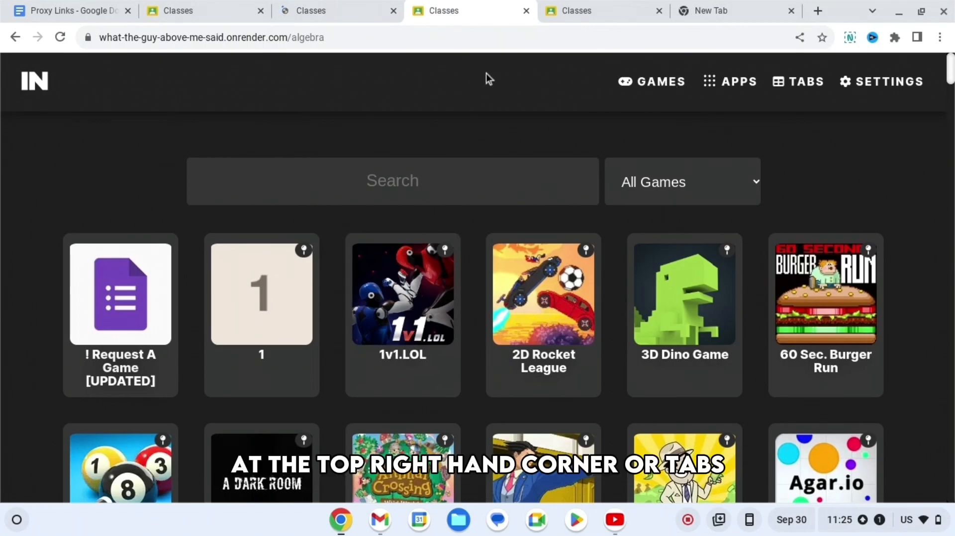
Enter youtube.com into the tabs page's 'Search the web freely' bar.
click(802, 80)
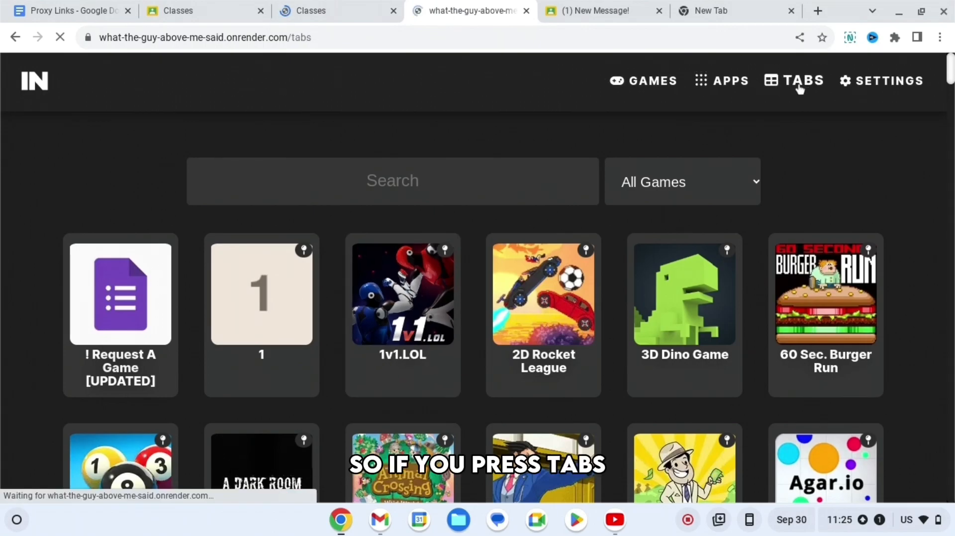
click(802, 80)
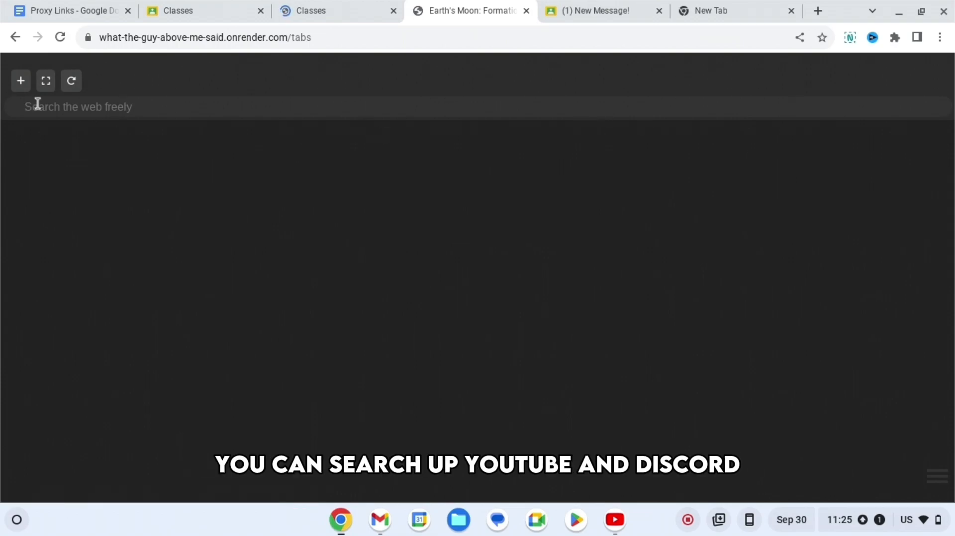
text(youtube.com)
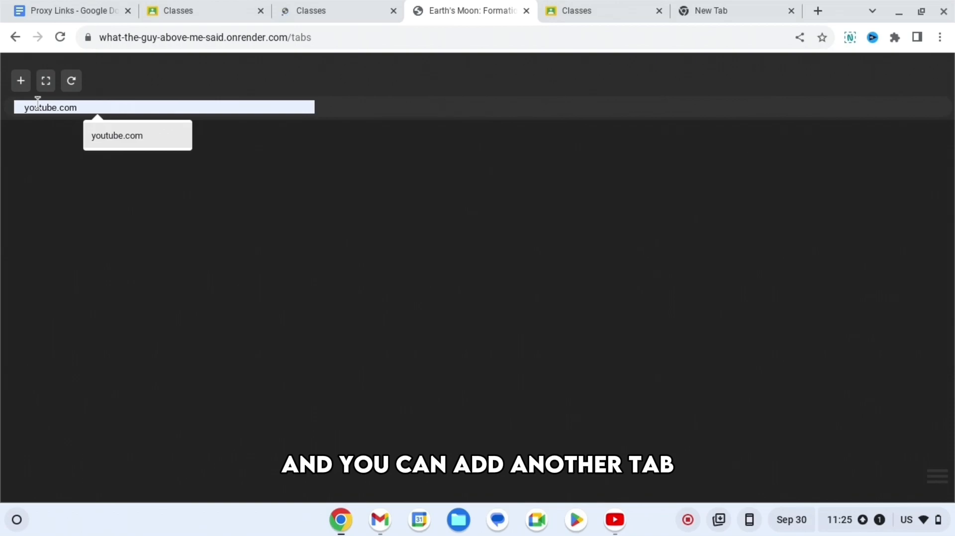